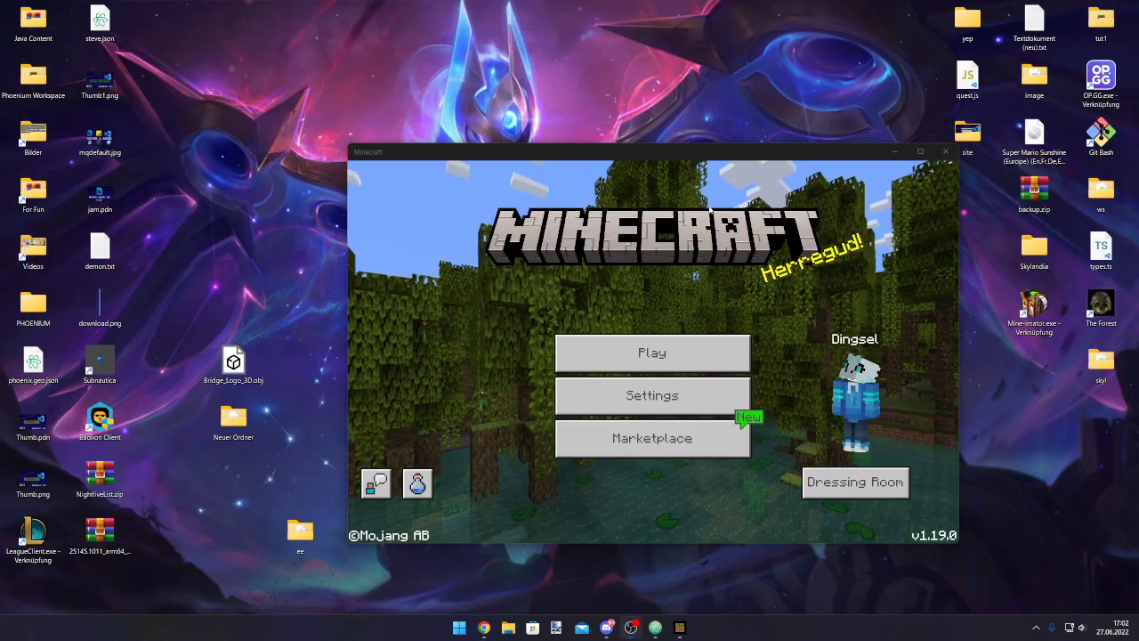
pyautogui.moveTo(655, 627)
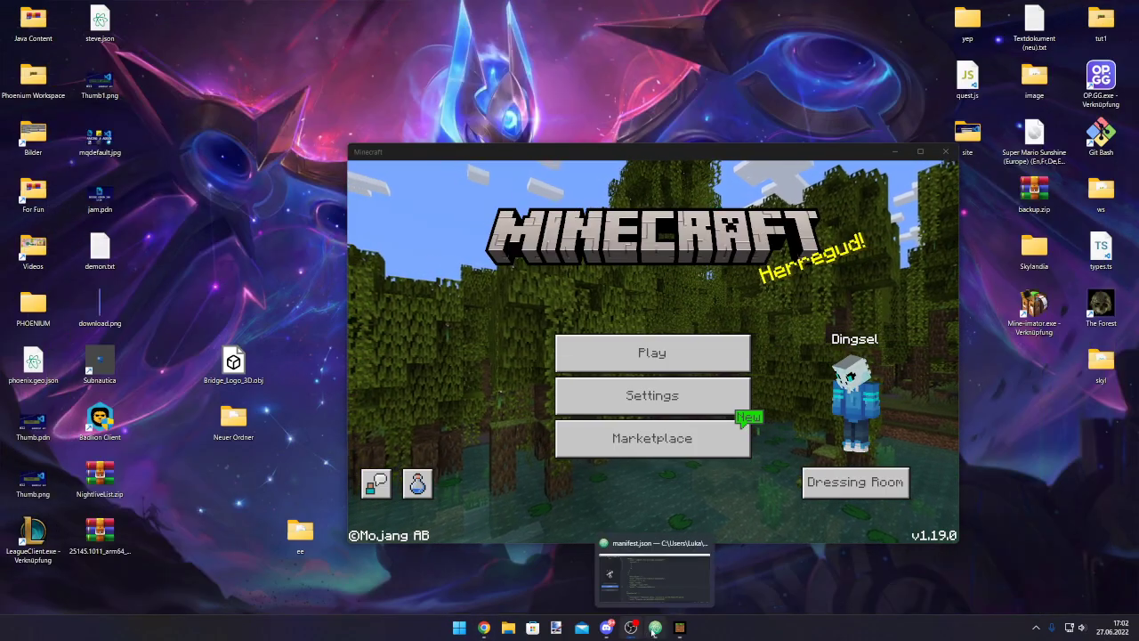
# Step: Reach Minecraft's Storage settings to check the stored packs before viewing manifest.json
pyautogui.click(654, 573)
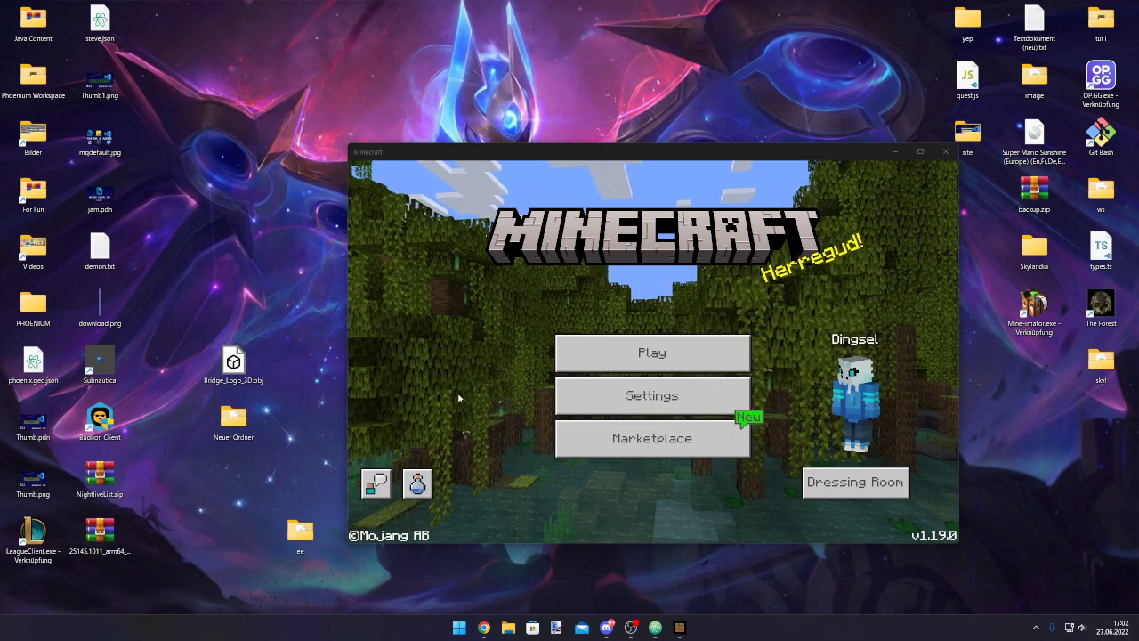
pyautogui.click(651, 395)
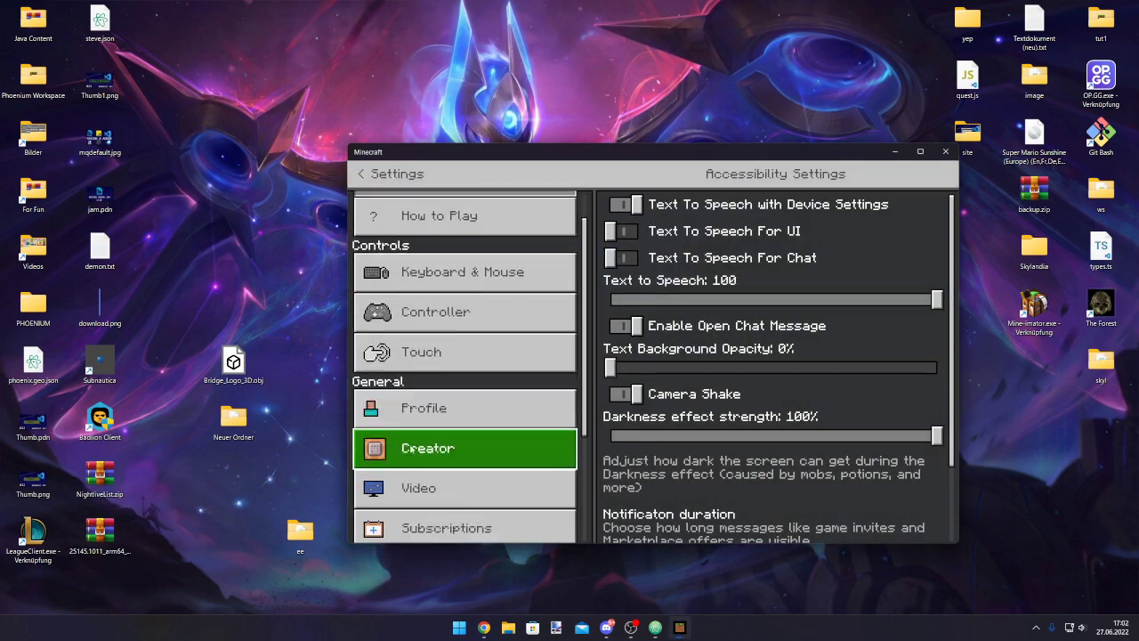
pyautogui.click(427, 498)
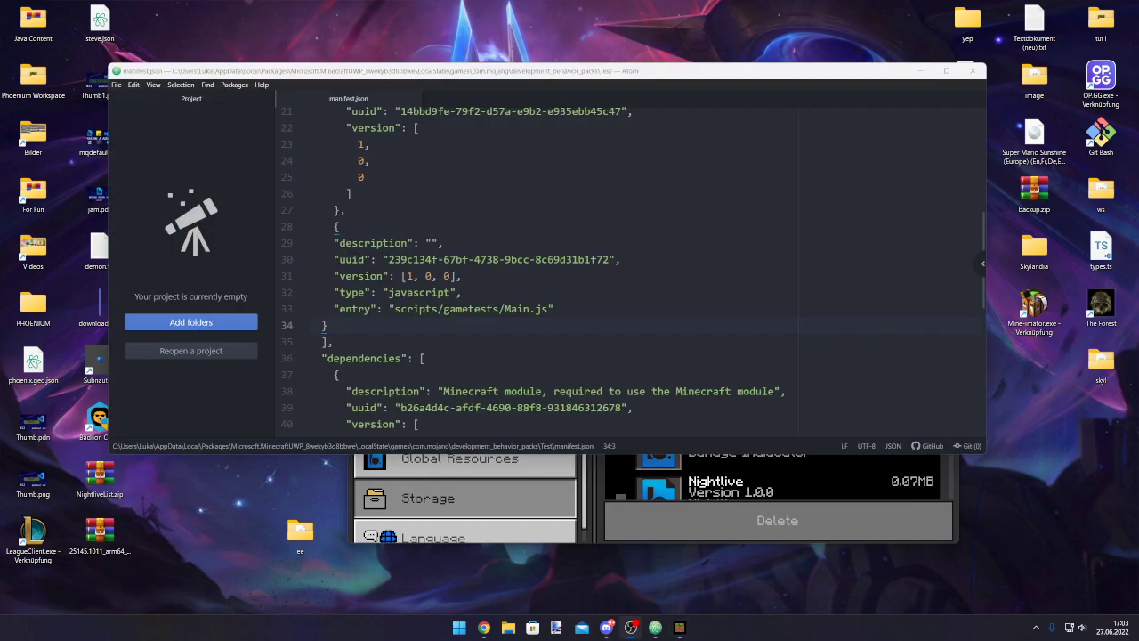
# Step: Review the second module block in manifest.json whose entry is scripts/gametests/Main.js
pyautogui.click(373, 242)
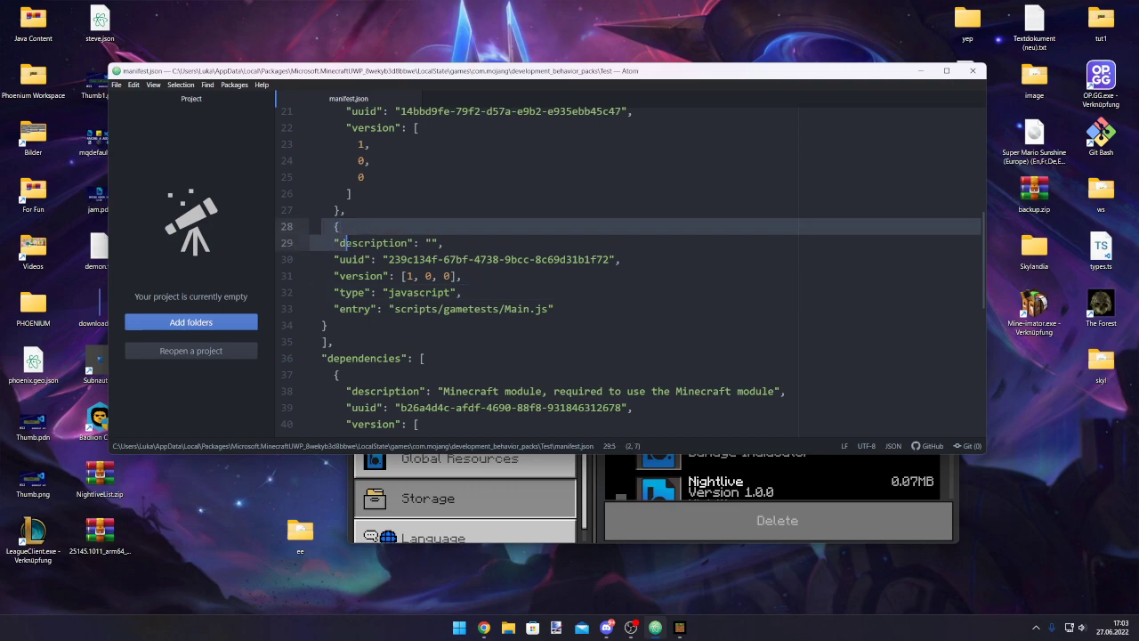
pyautogui.scroll(3)
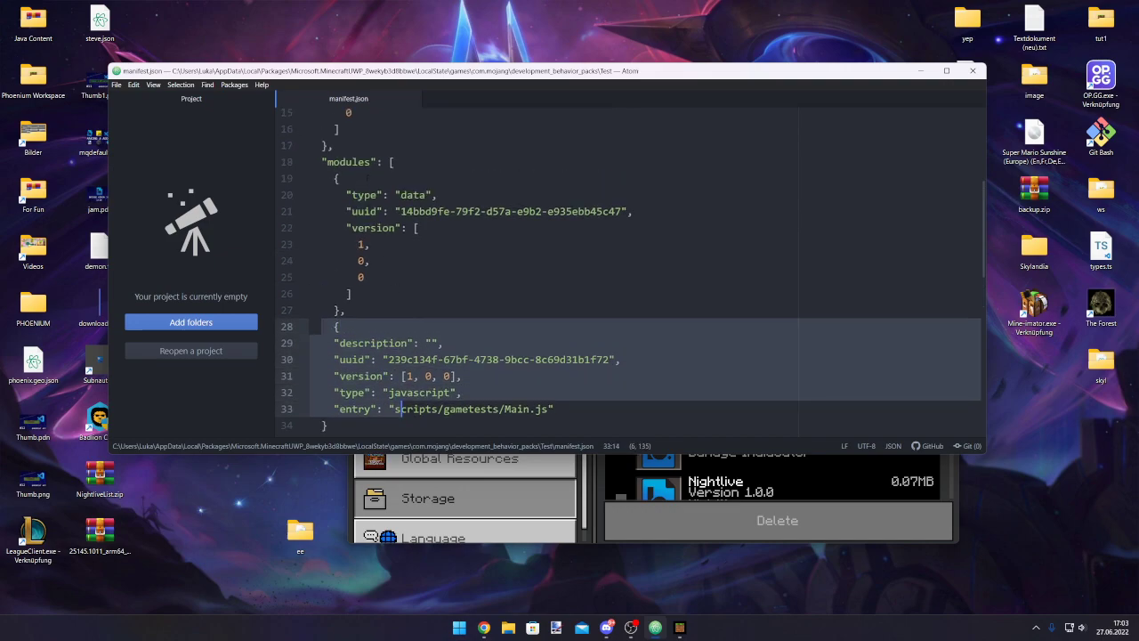
pyautogui.scroll(-3)
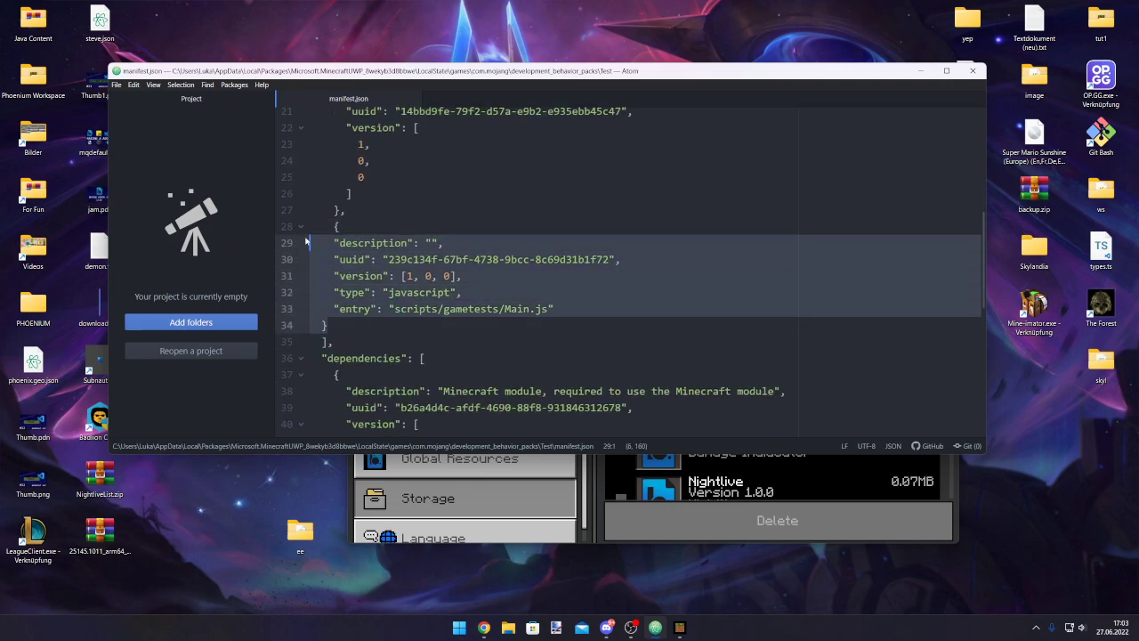
# Step: Browse Minecraft's stored Behavior Packs list to see whether the pack appears
pyautogui.click(337, 226)
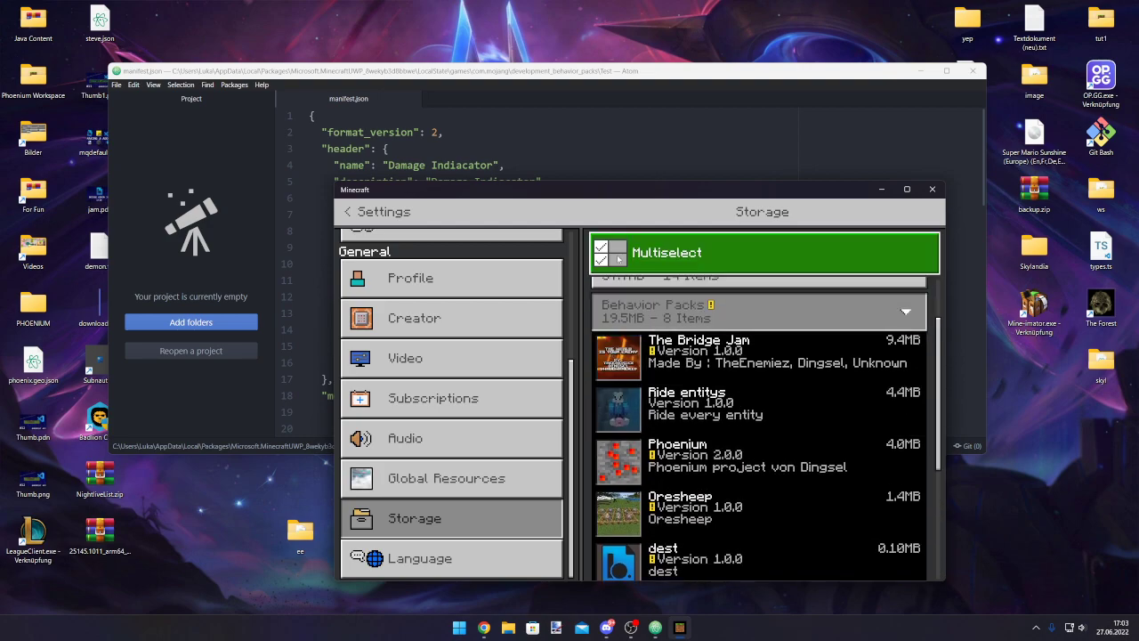
pyautogui.scroll(-3)
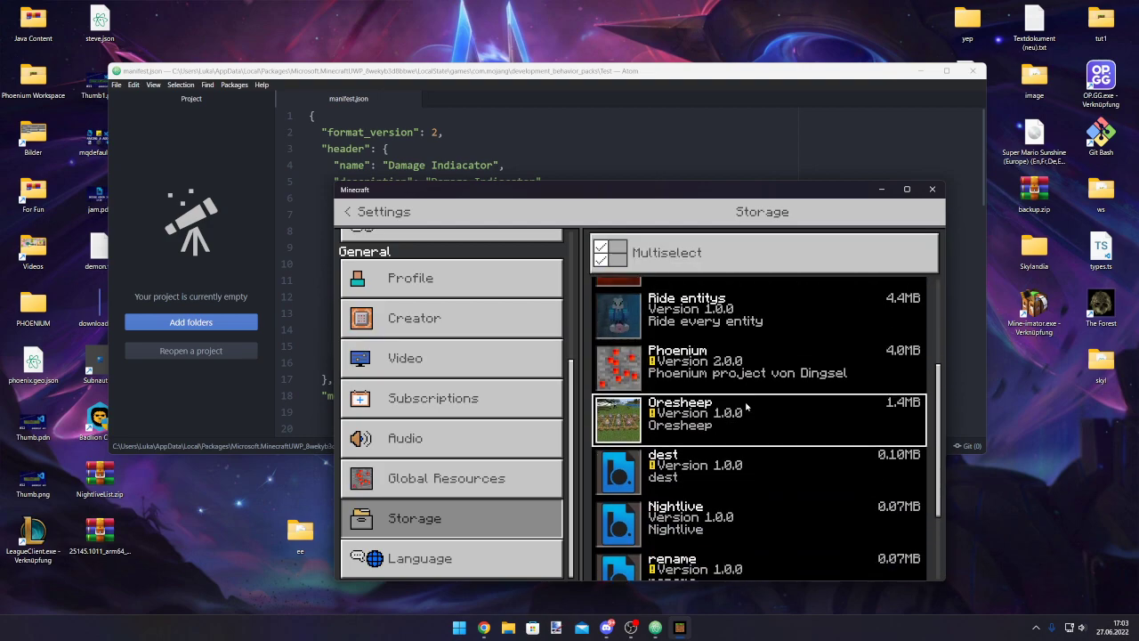
pyautogui.scroll(-3)
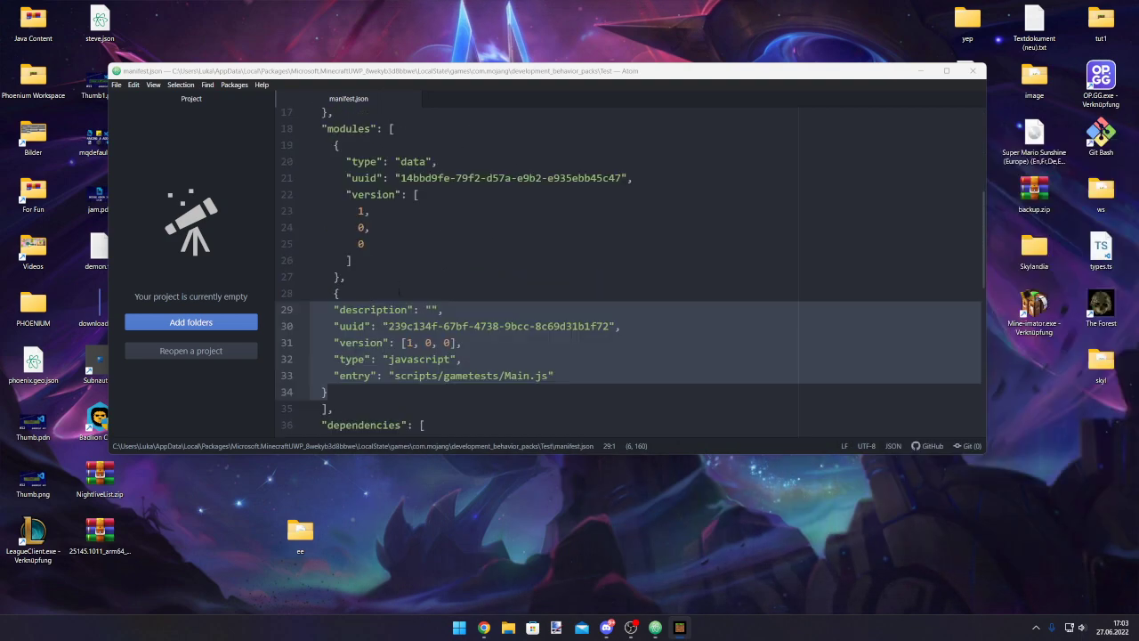
pyautogui.scroll(-3)
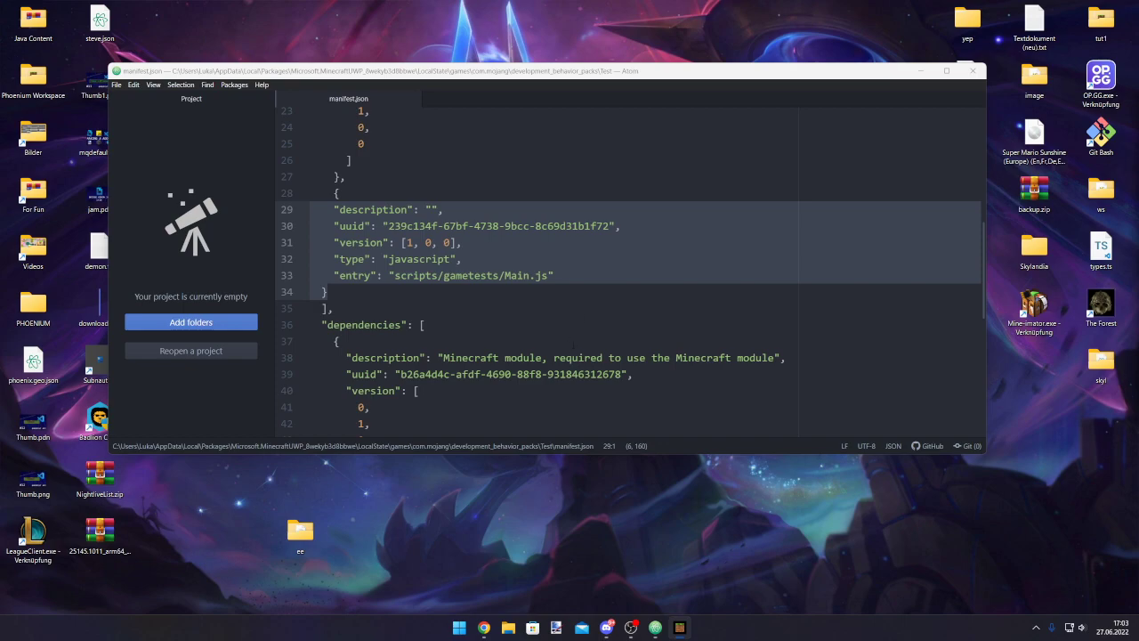
pyautogui.scroll(3)
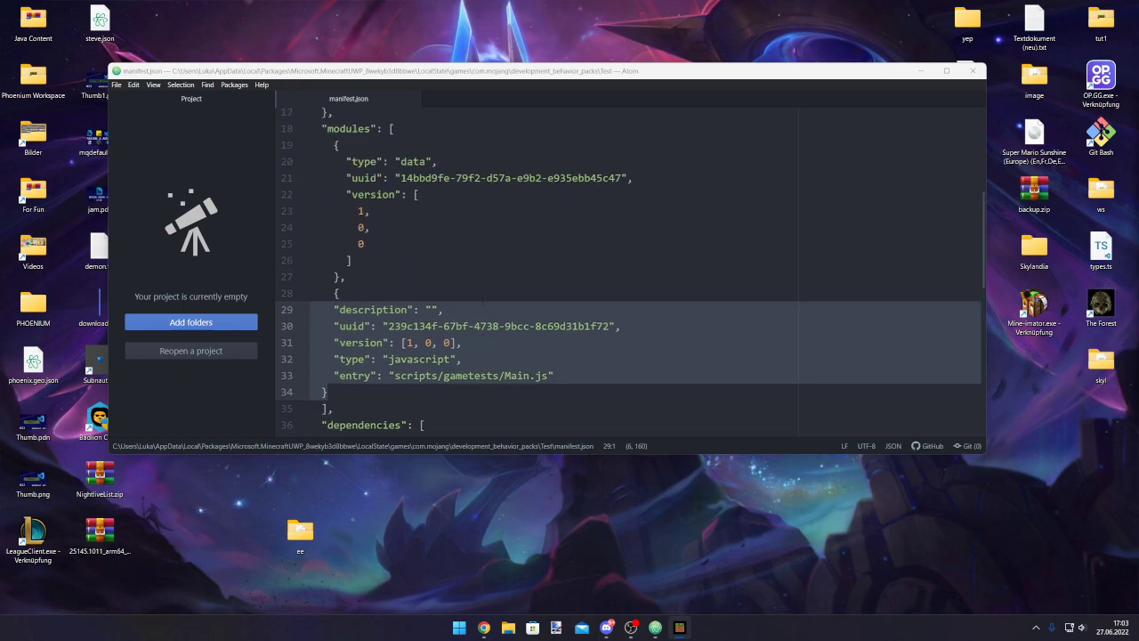
pyautogui.scroll(3)
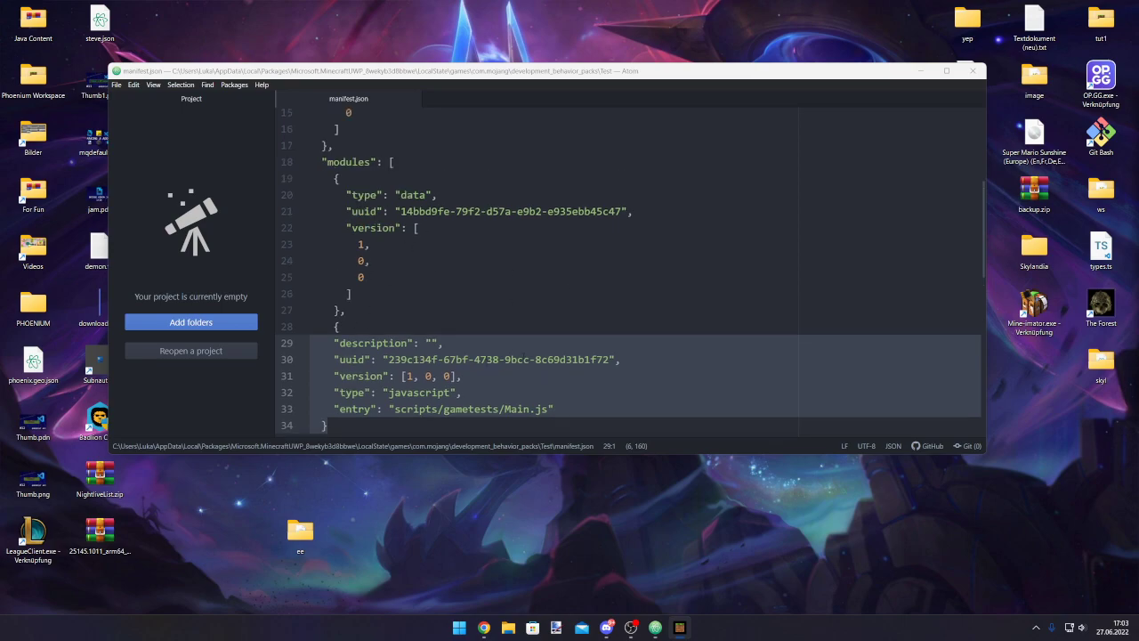
pyautogui.scroll(-3)
pyautogui.write('"')
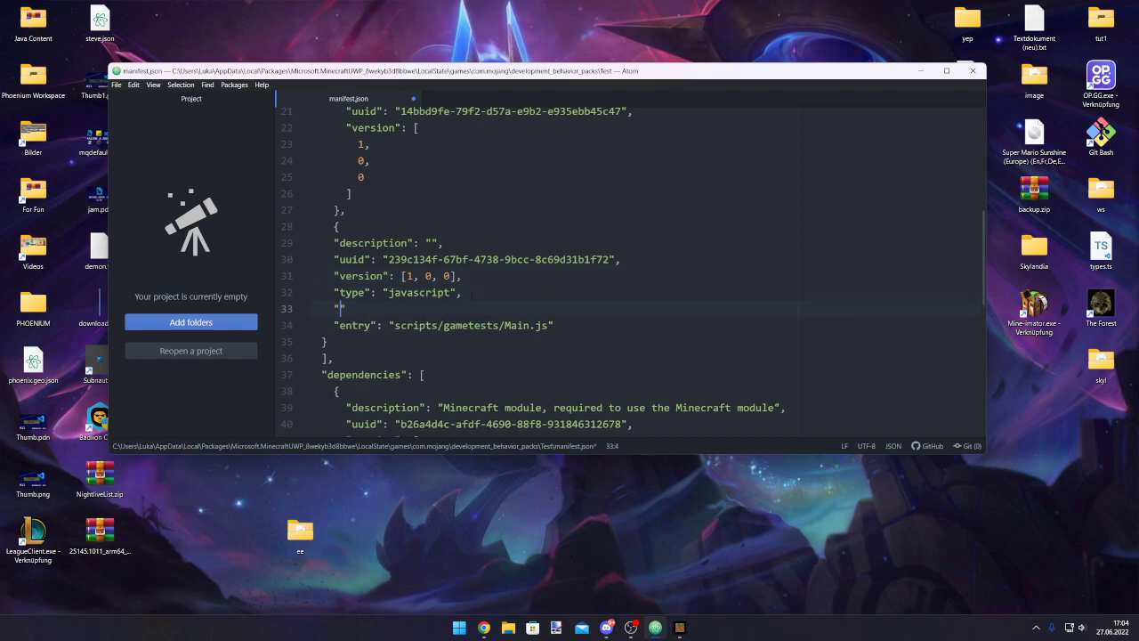
# Step: Write "language": "javascript" into the script module and change the entry path's gametests to modules
pyautogui.write('lan')
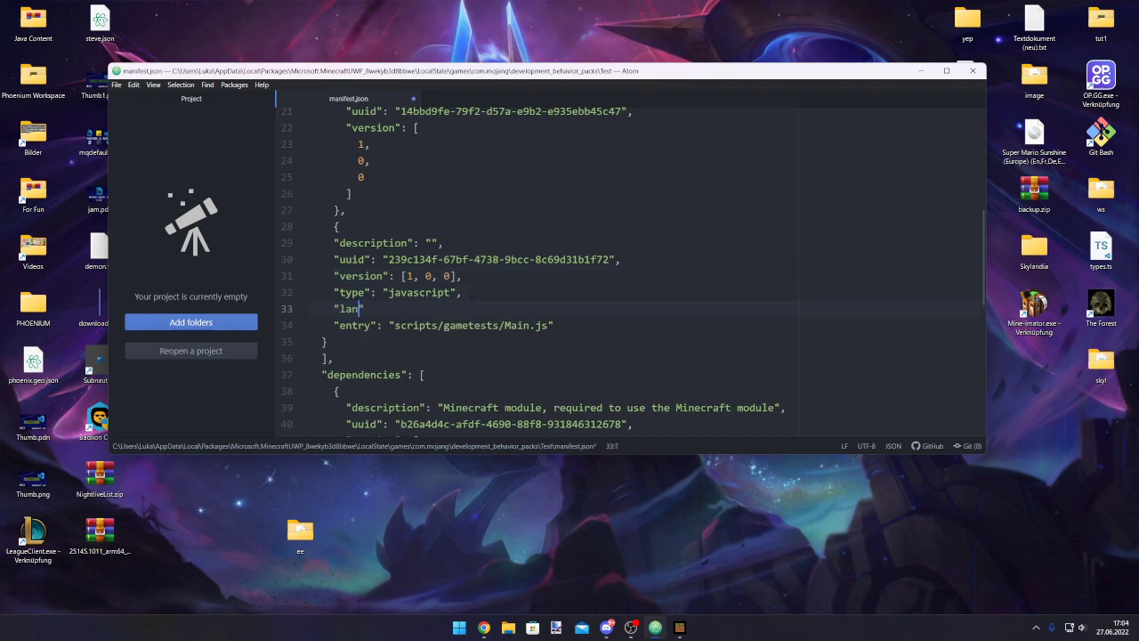
pyautogui.write('guage')
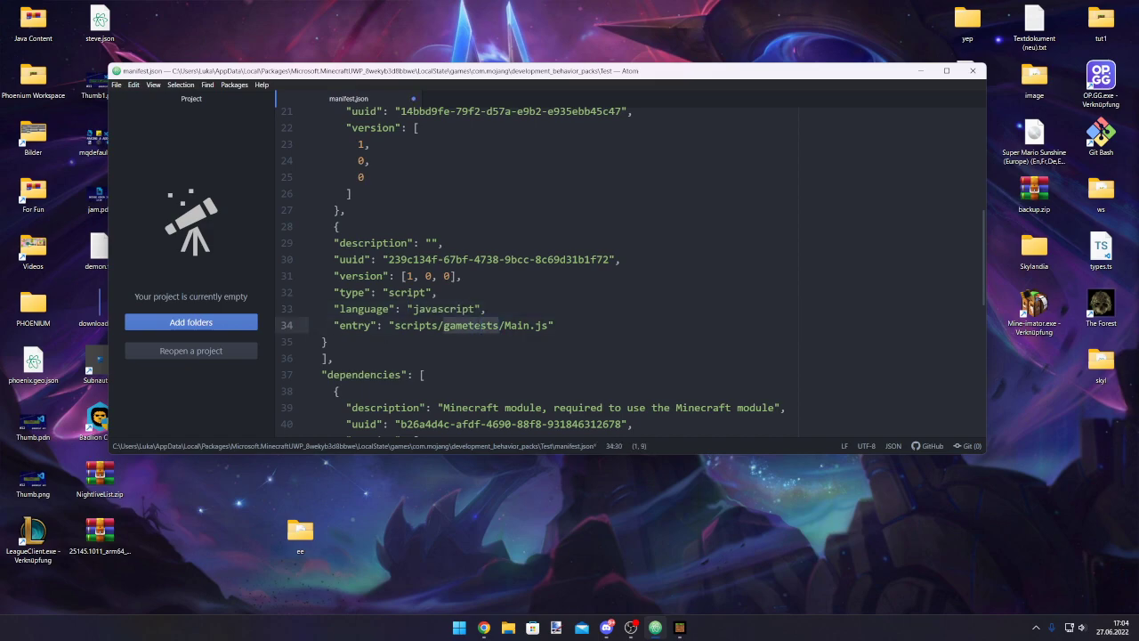
pyautogui.write('module')
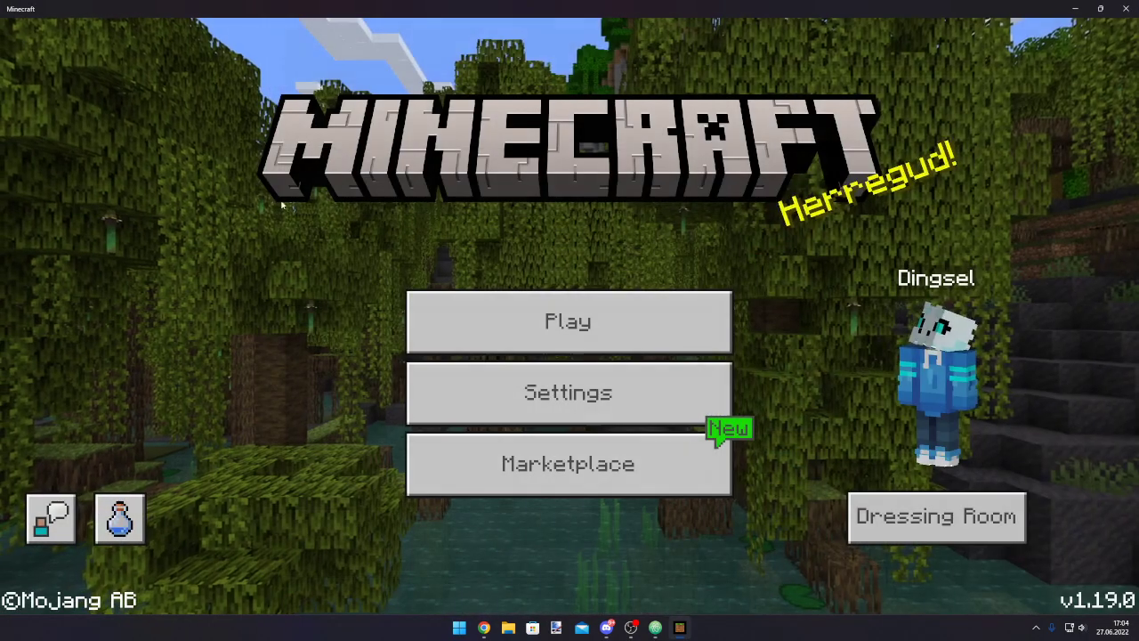
# Step: Verify Damage Indiacator now appears in Settings > Storage, then return to the main menu
pyautogui.click(568, 393)
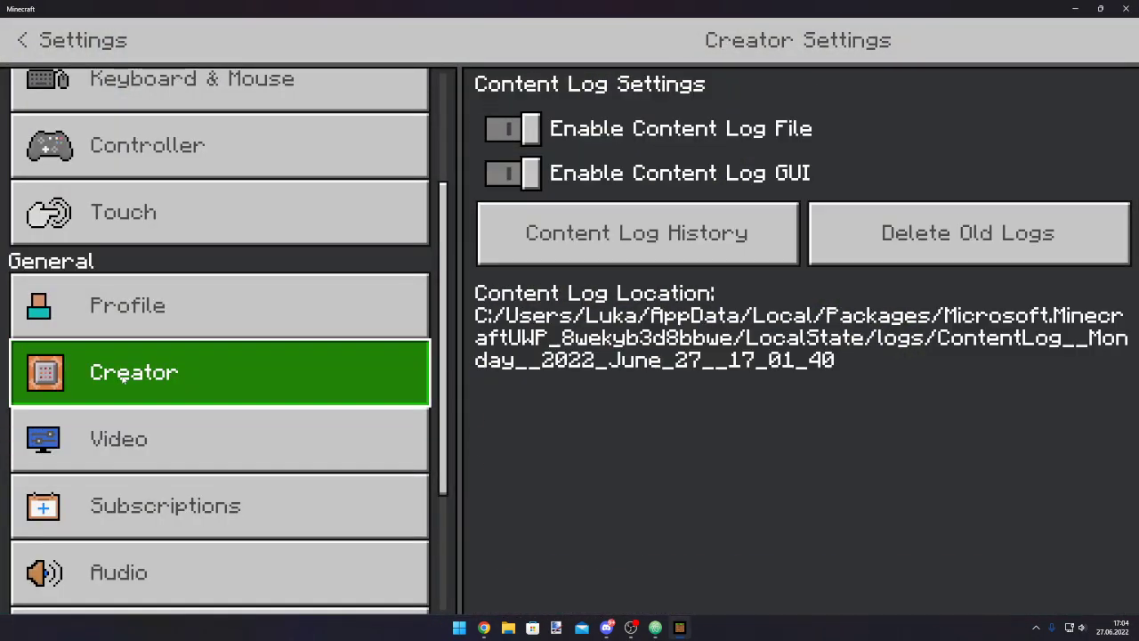
pyautogui.scroll(-3)
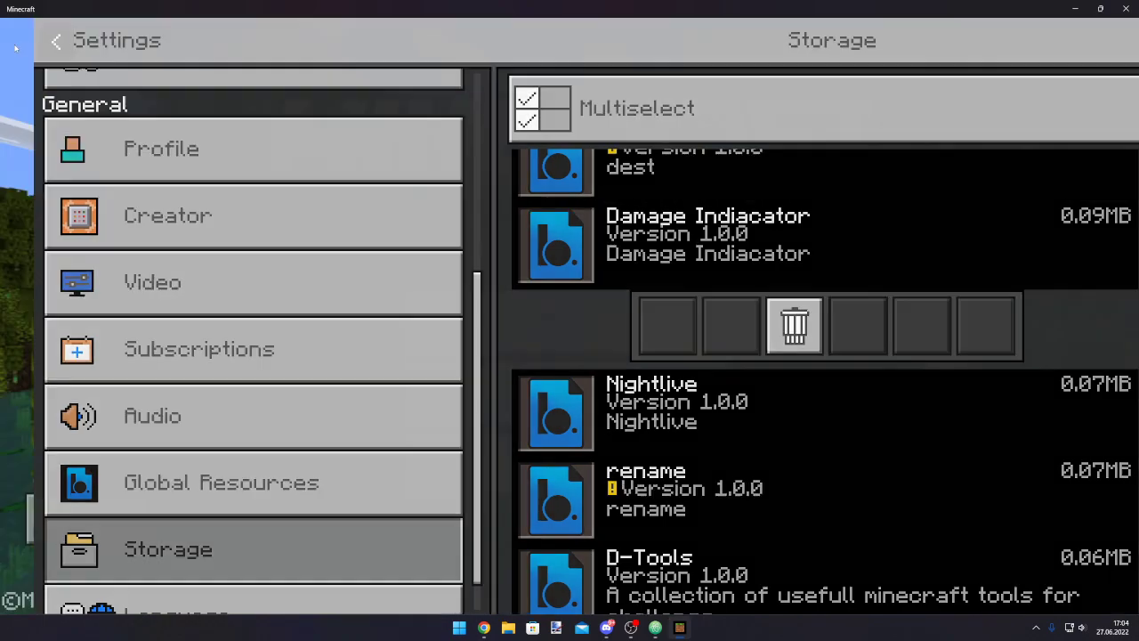
pyautogui.click(55, 39)
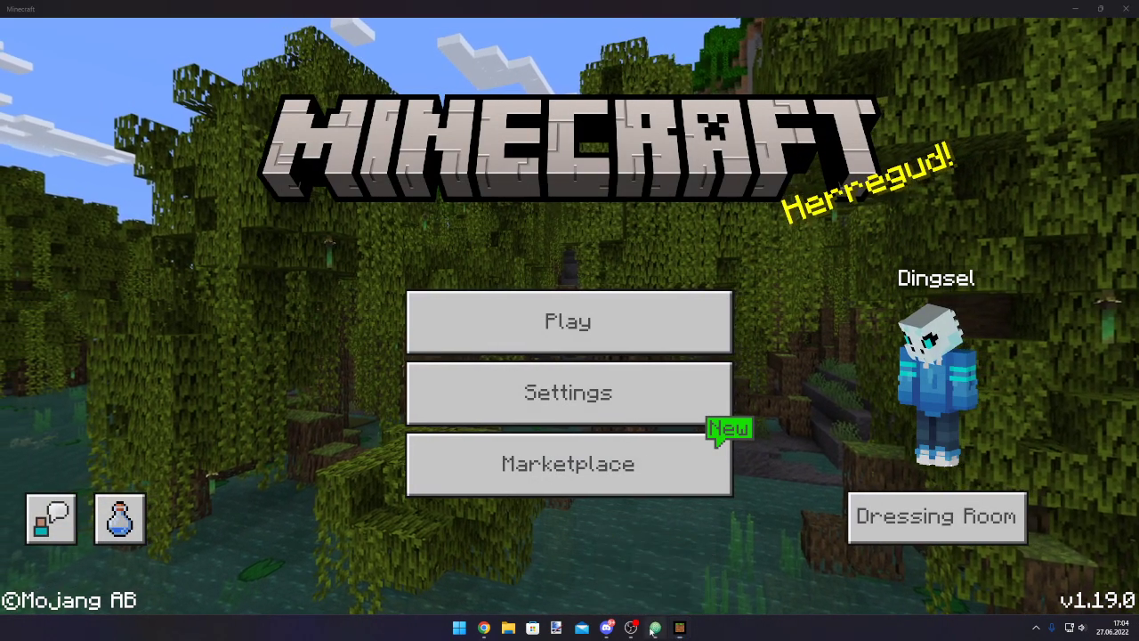
# Step: Bring forward the edited manifest.json and then the Bedrock Wiki Game Tests page
pyautogui.click(507, 626)
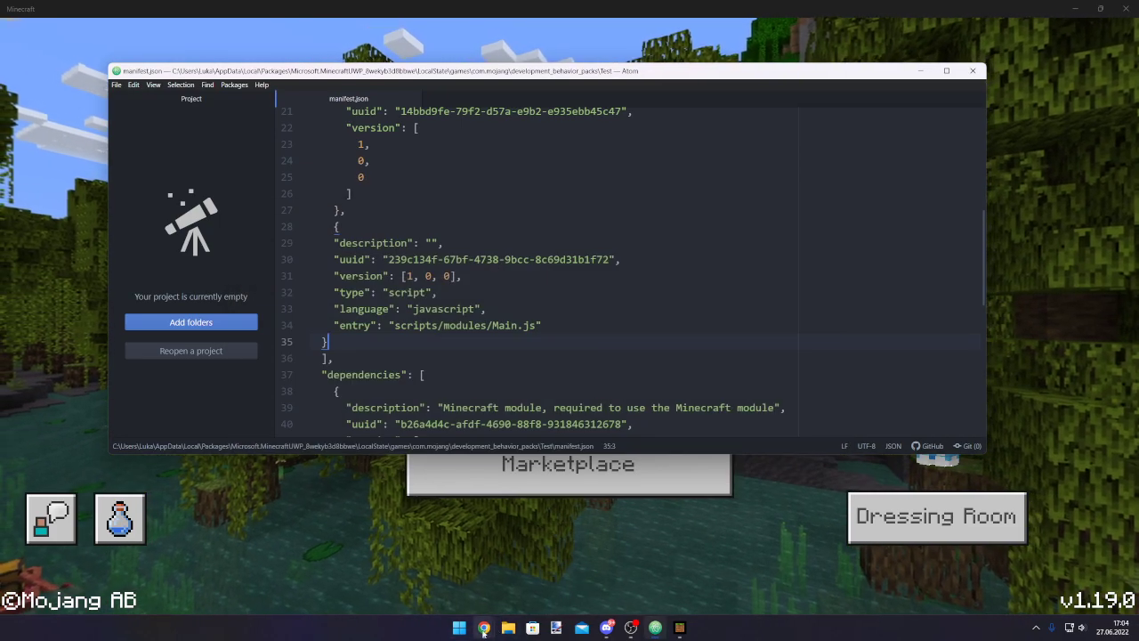
pyautogui.click(484, 628)
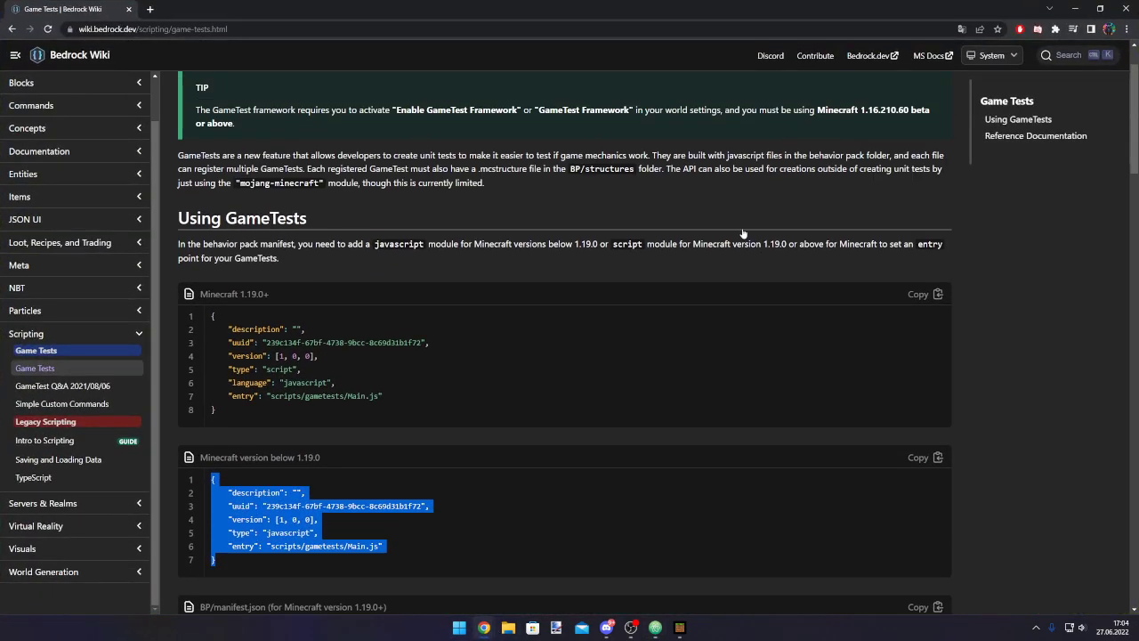
# Step: Scroll the Game Tests wiki page to compare its manifest, Main.js and script examples
pyautogui.scroll(3)
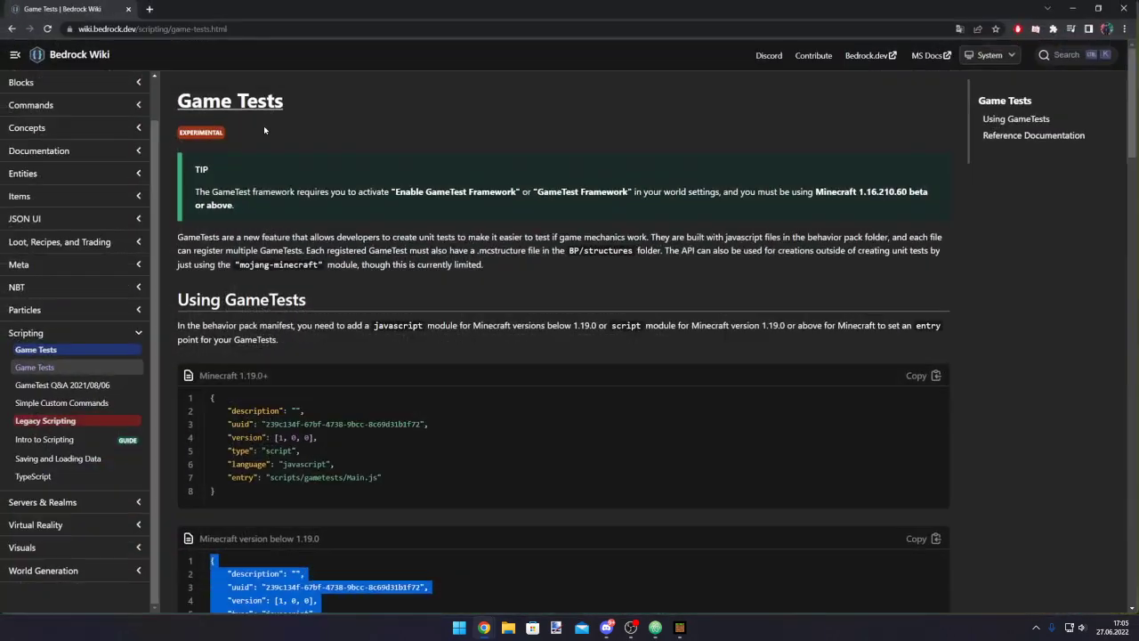
pyautogui.scroll(-3)
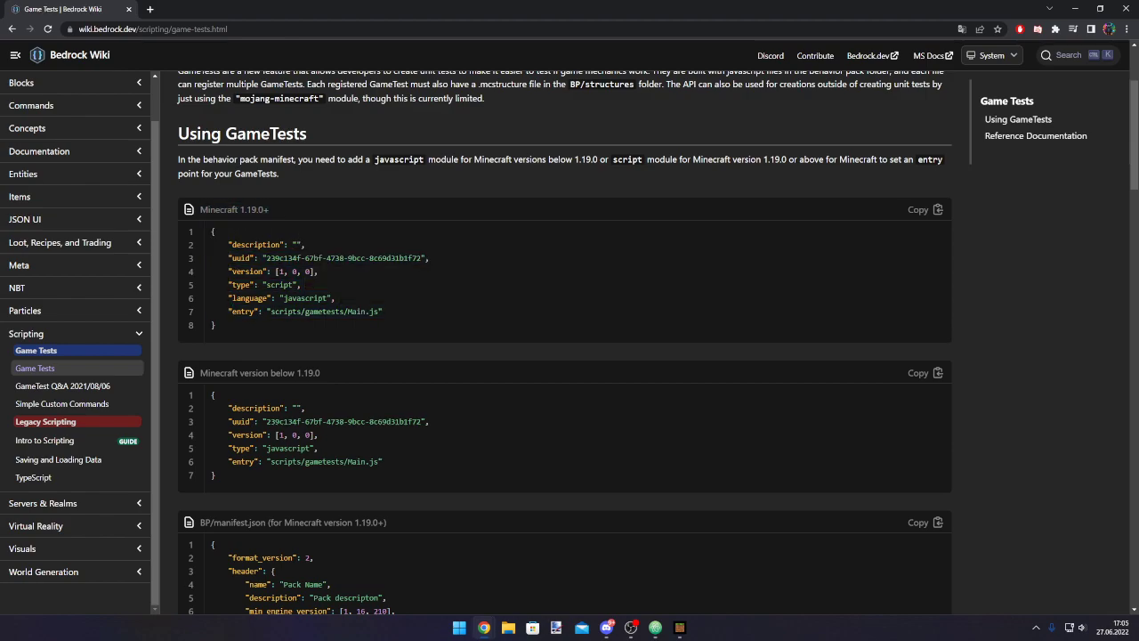
pyautogui.scroll(-3)
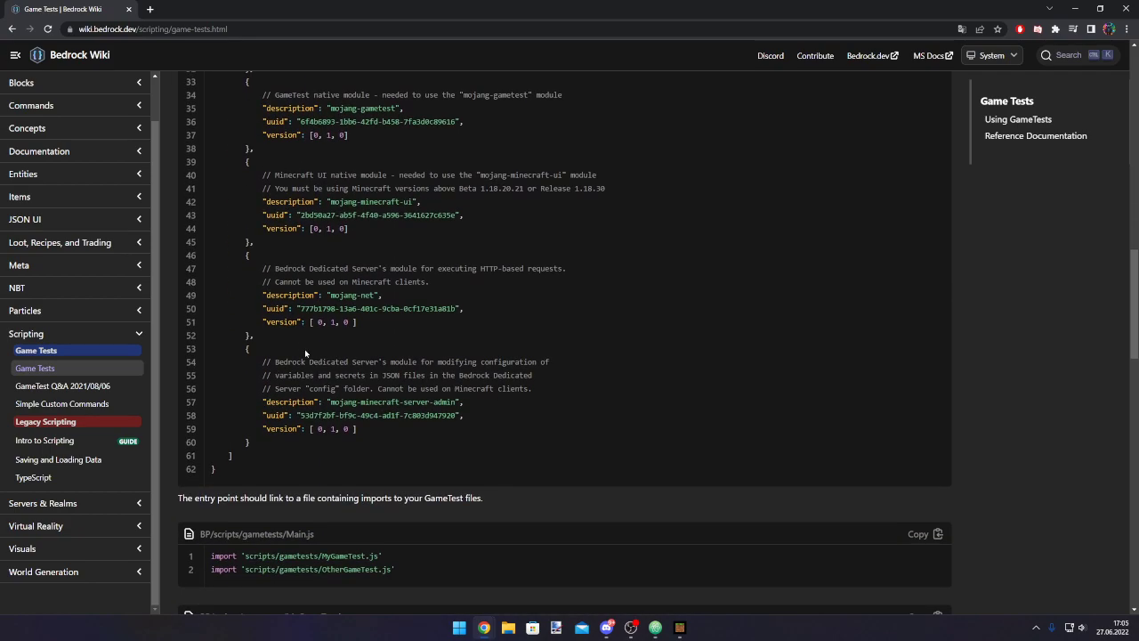
pyautogui.scroll(3)
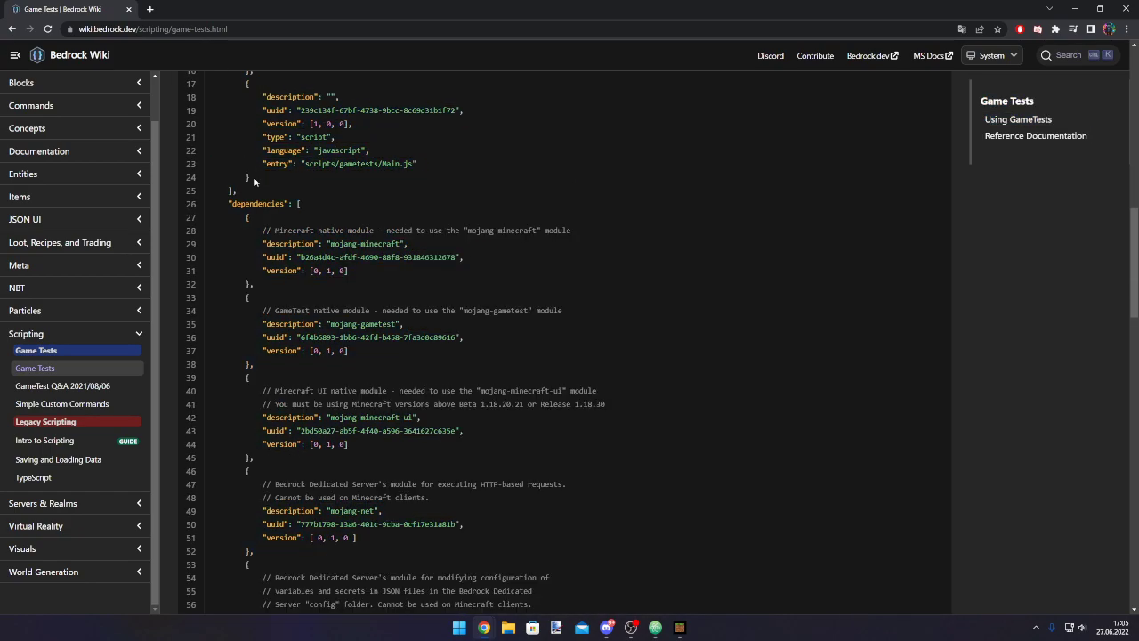
pyautogui.scroll(-3)
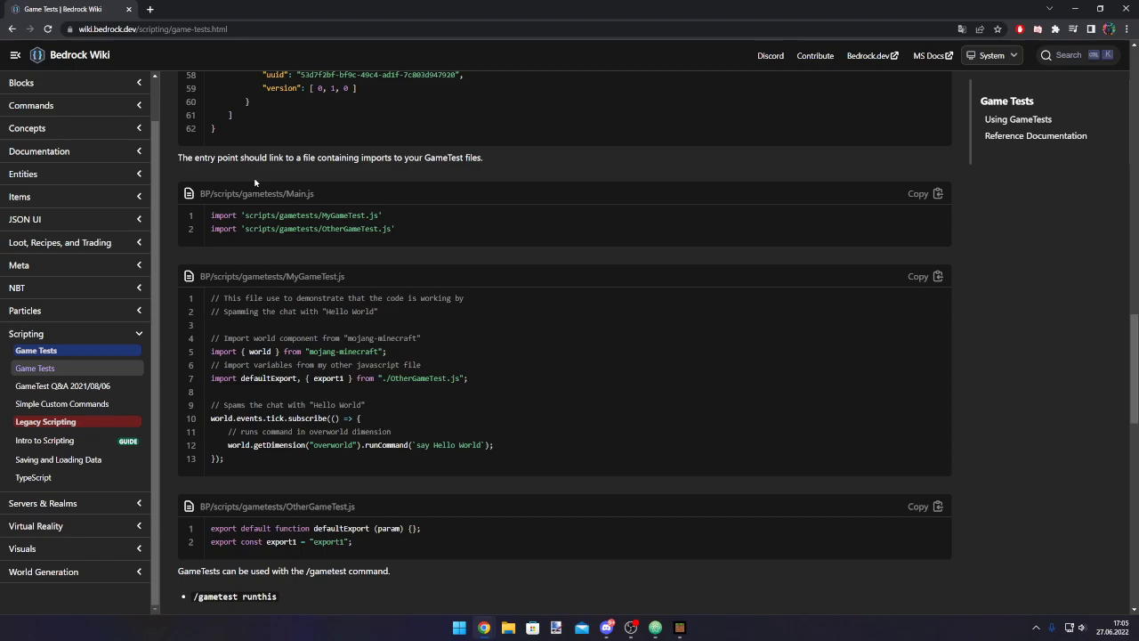
pyautogui.scroll(3)
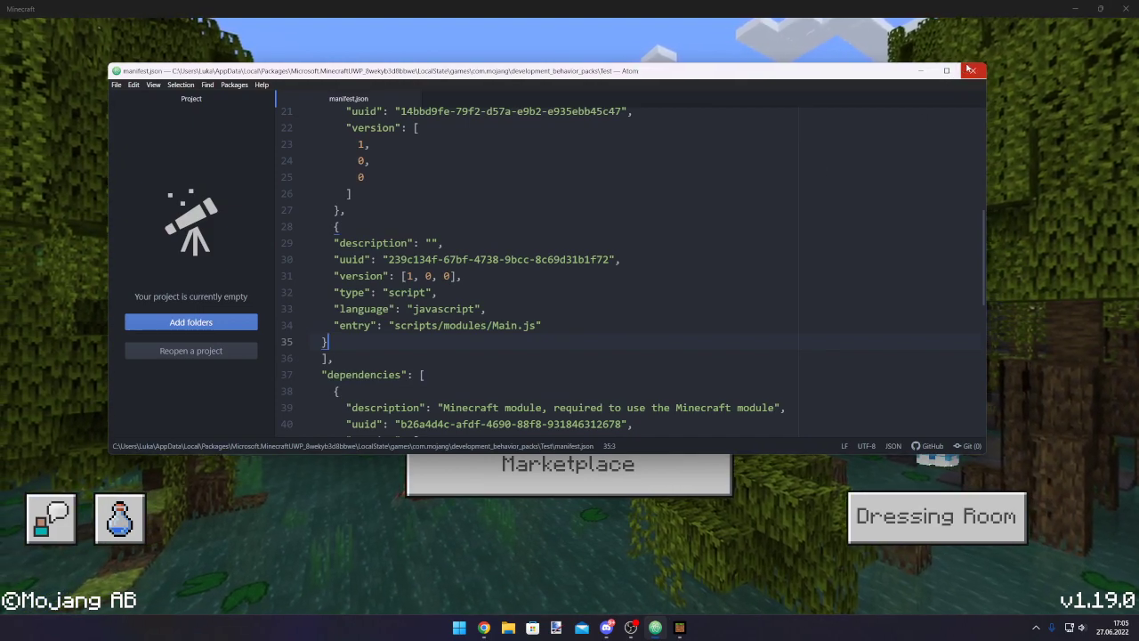
pyautogui.moveTo(971, 71)
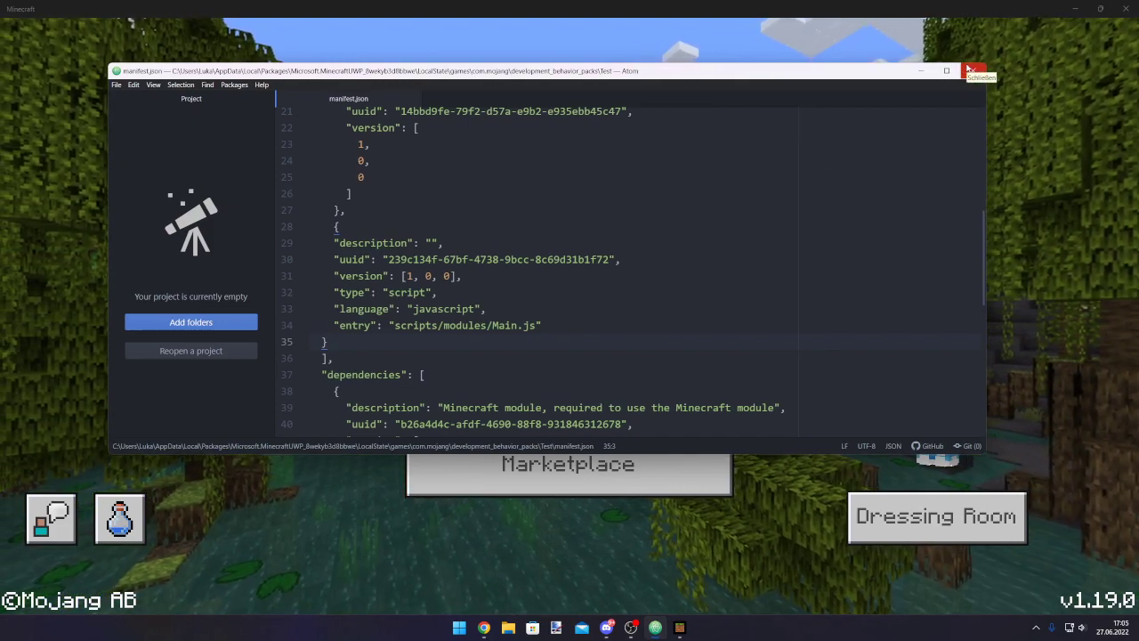